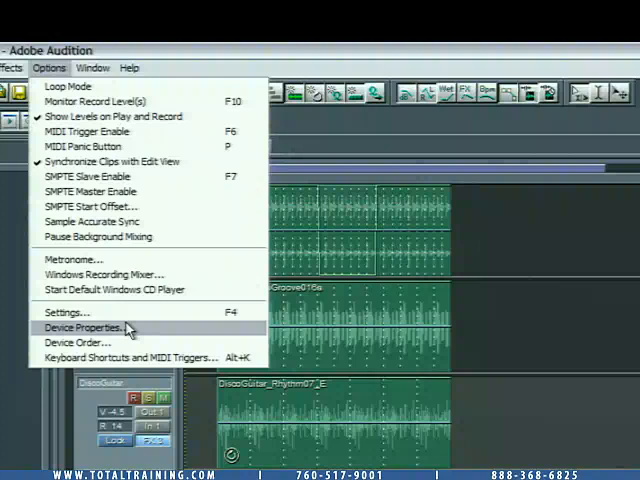
In Device Properties, enable ReWire hosting and mark Reason Demo as an active slave application
left_click(84, 328)
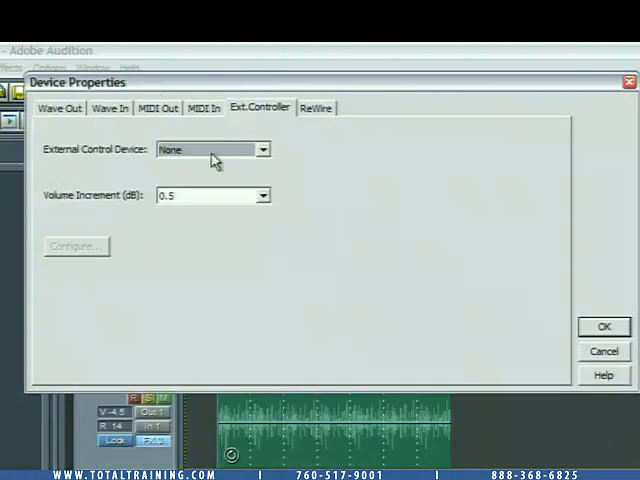
left_click(316, 108)
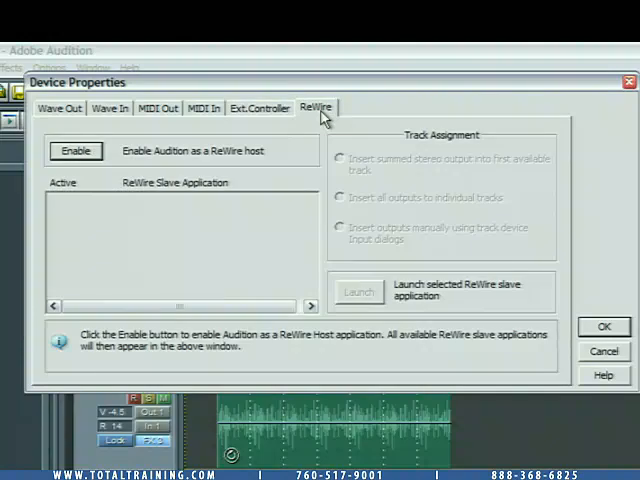
mouse_move(82, 120)
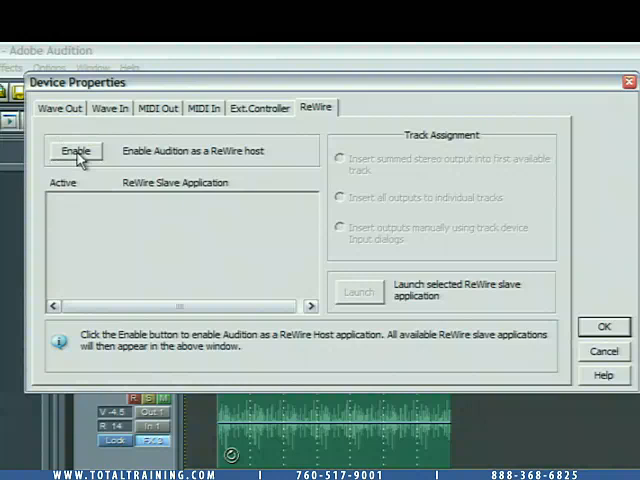
left_click(76, 150)
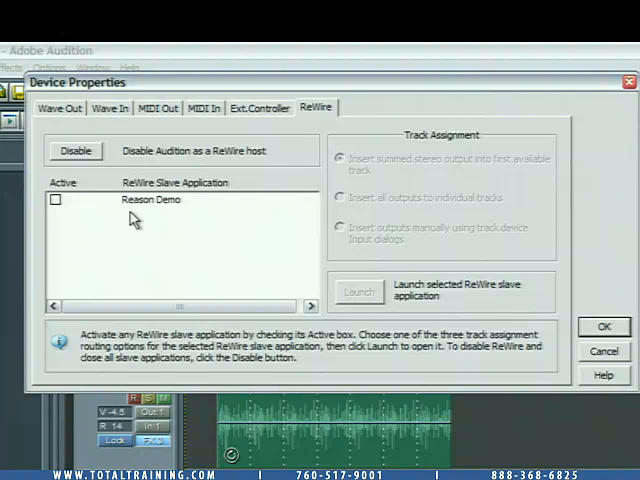
left_click(56, 200)
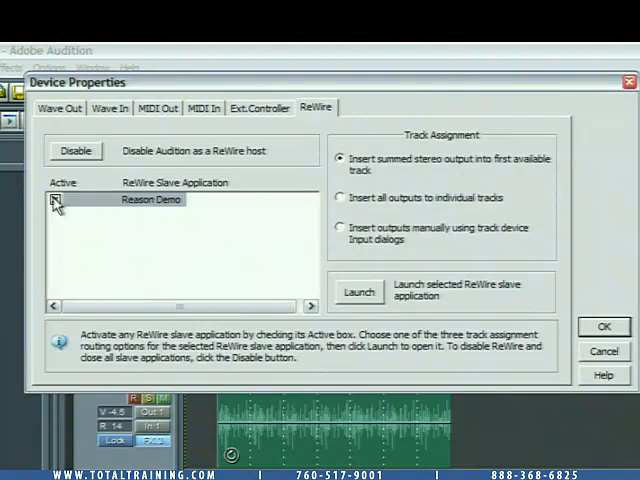
left_click(56, 200)
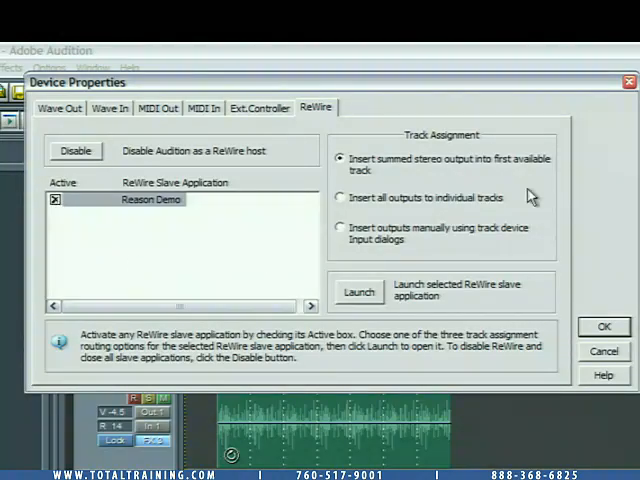
mouse_move(410, 208)
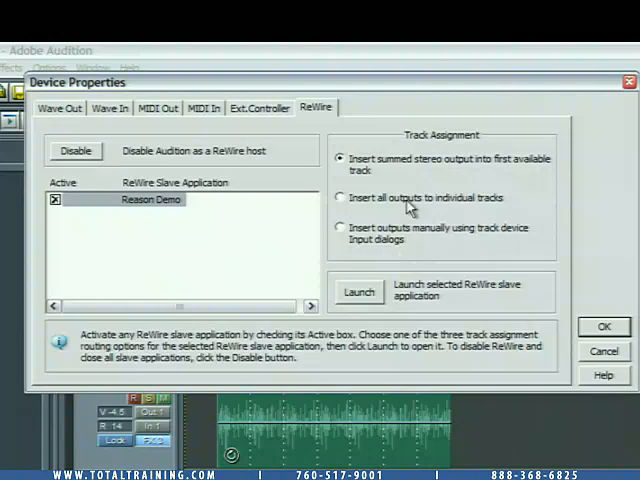
mouse_move(404, 180)
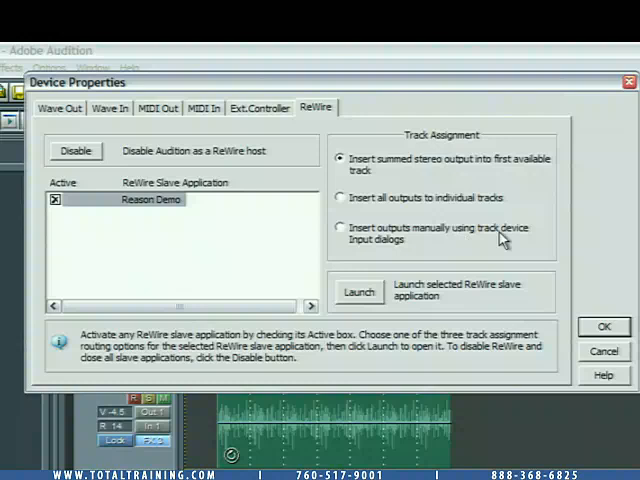
mouse_move(412, 258)
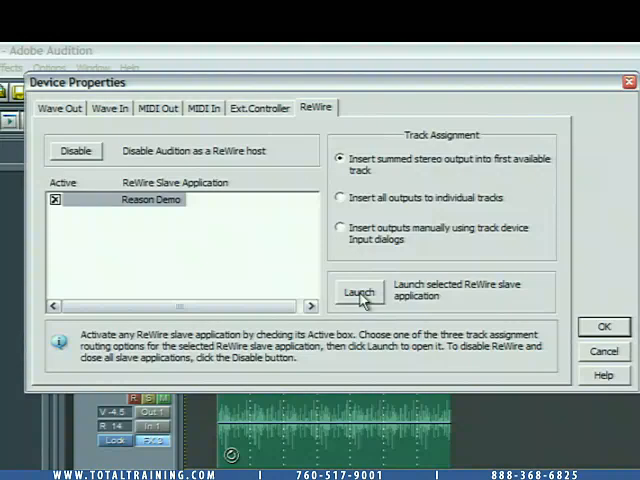
left_click(356, 292)
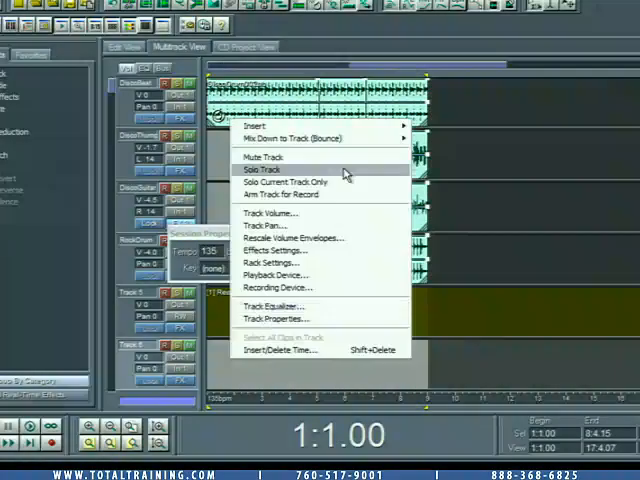
mouse_move(300, 138)
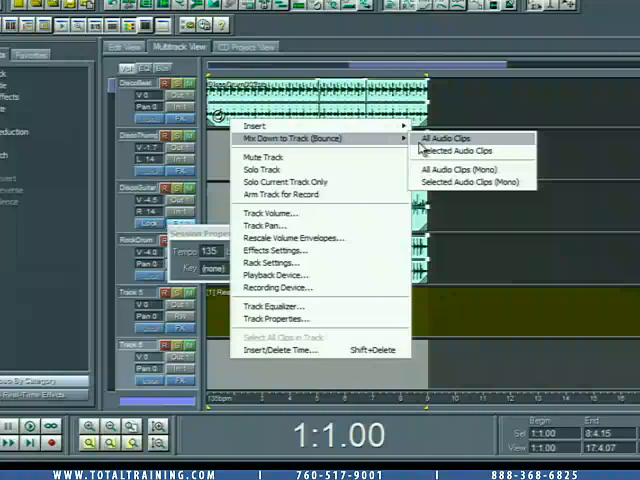
Choose Mix Down to Track (Bounce) for all audio clips in the session
left_click(448, 144)
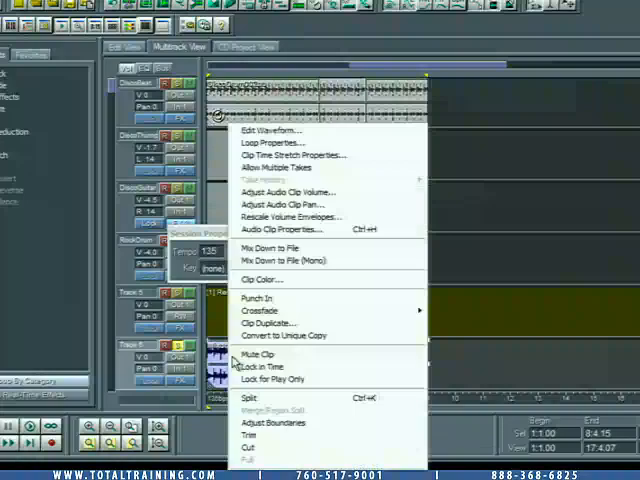
mouse_move(276, 144)
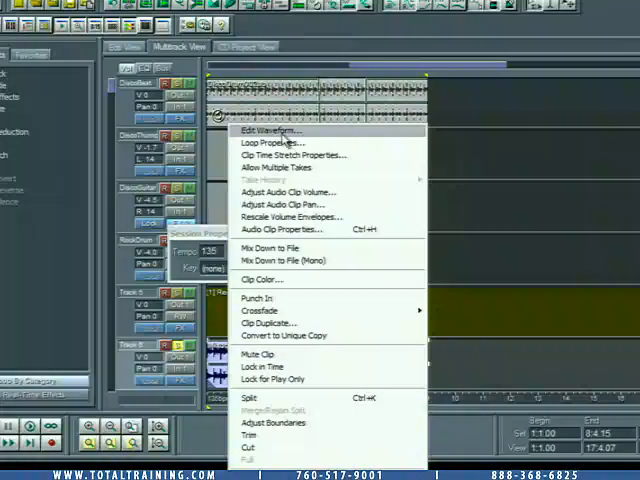
left_click(272, 130)
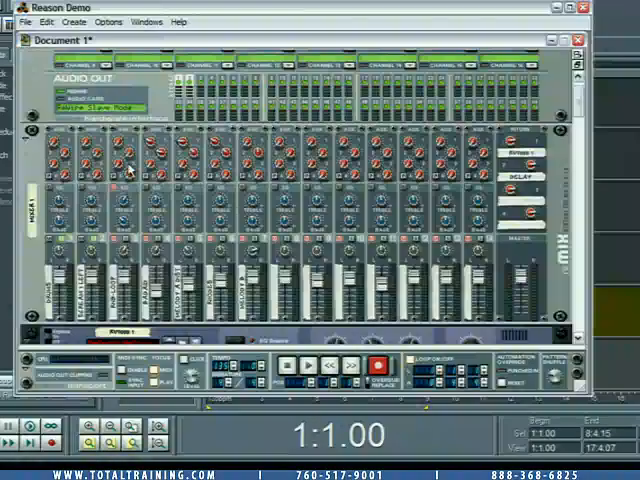
Switch from the Reason Demo window back to the Audition multitrack session
left_click(18, 22)
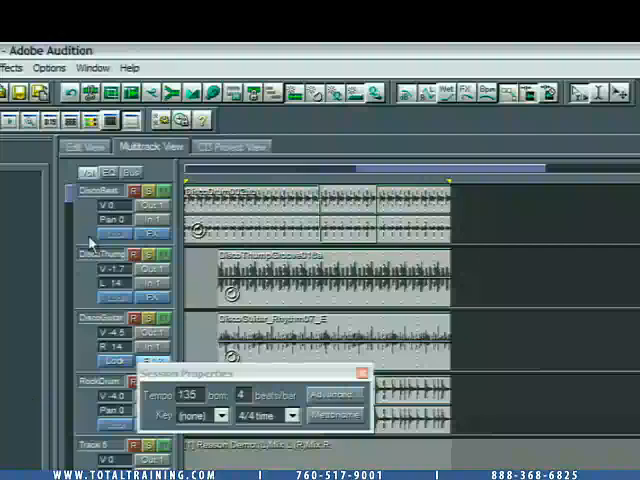
In Device Properties, disable ReWire hosting so Reason Demo is unhooked
left_click(48, 68)
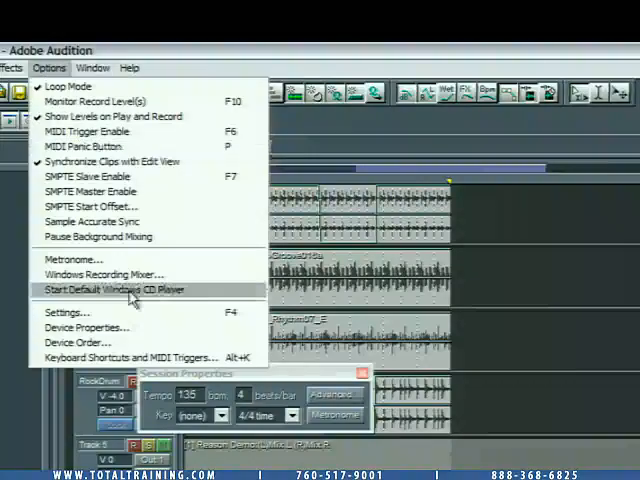
left_click(88, 328)
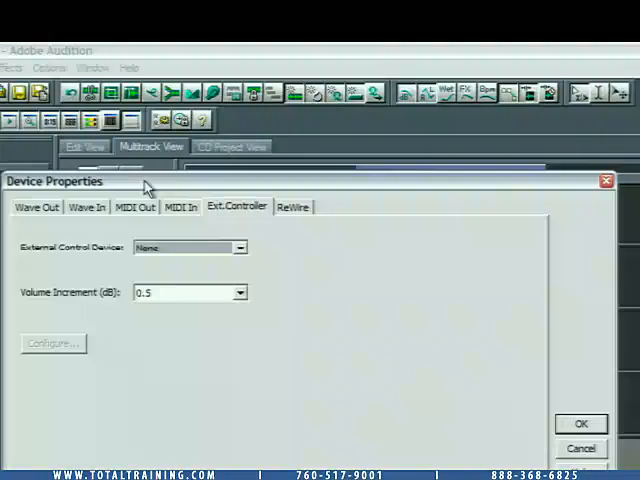
left_click(292, 208)
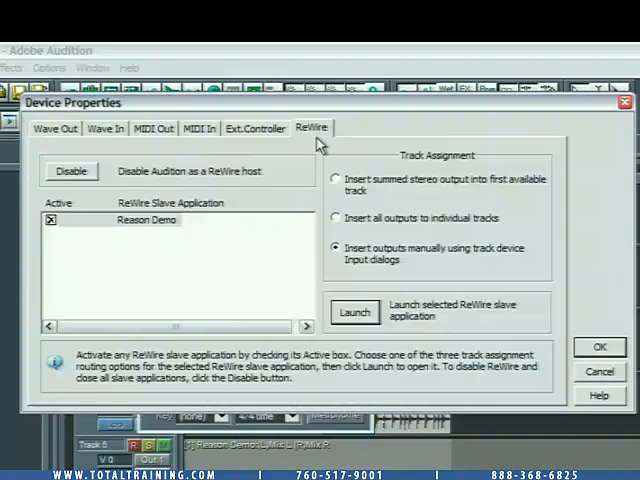
mouse_move(70, 176)
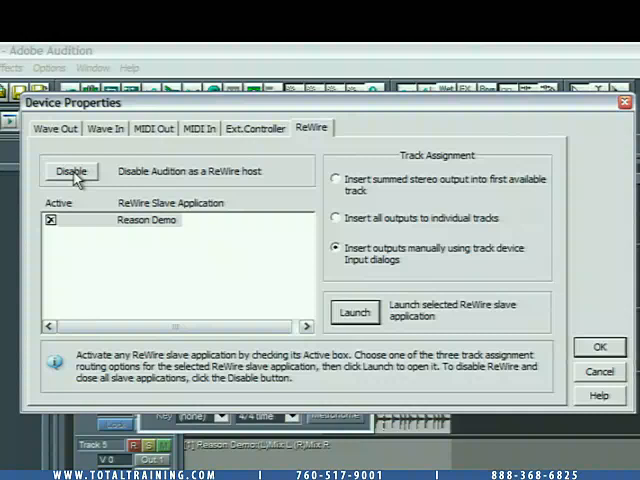
left_click(70, 172)
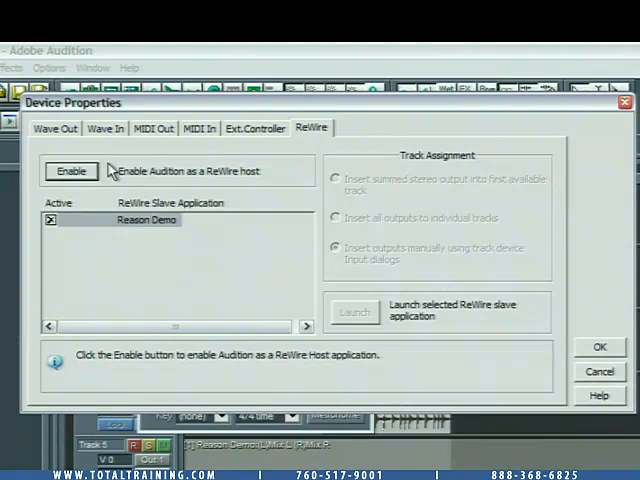
mouse_move(498, 308)
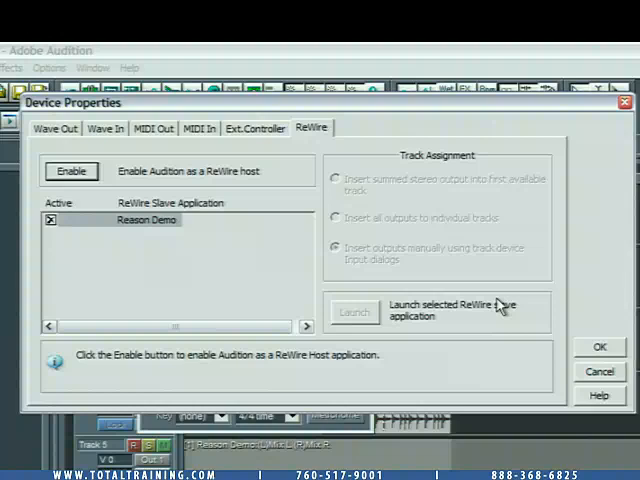